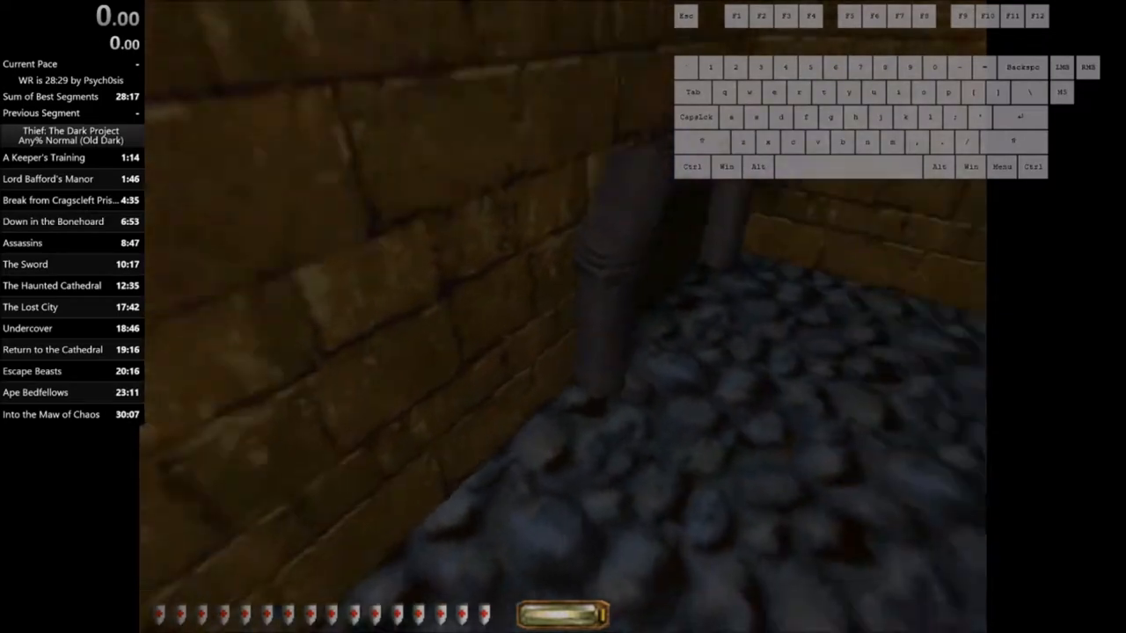
key("w")
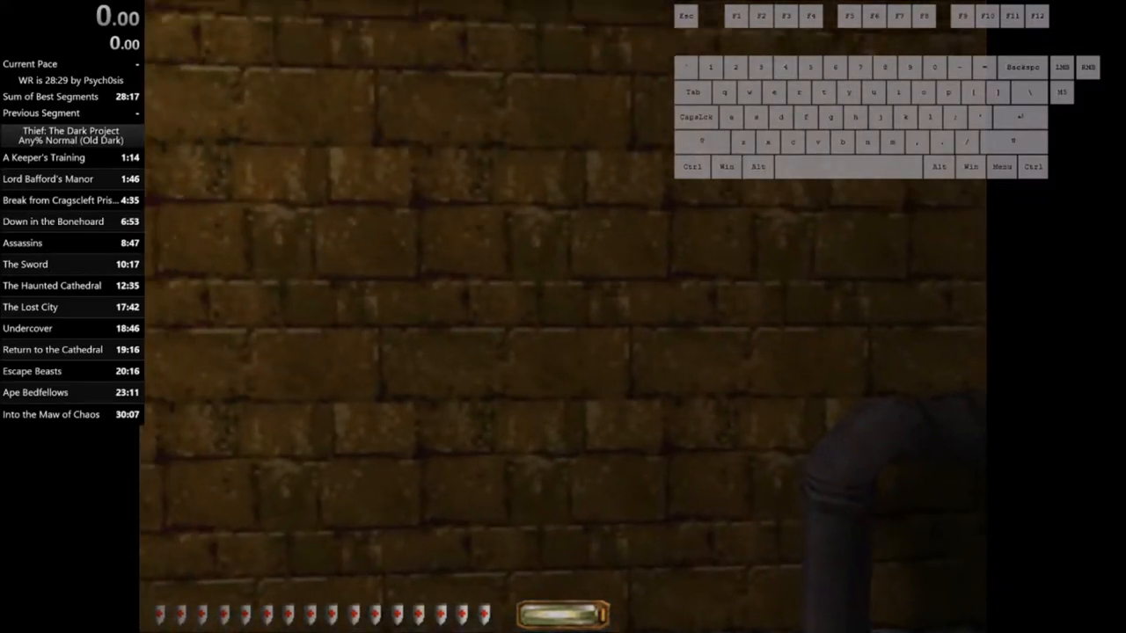
mouse_move(563, 317)
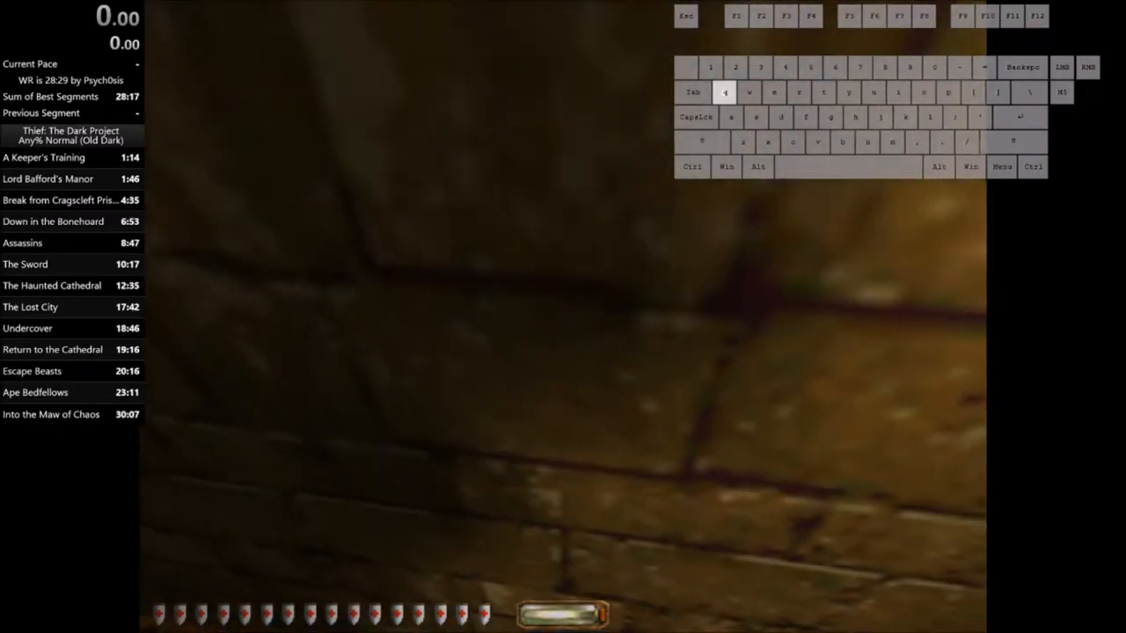
key("w")
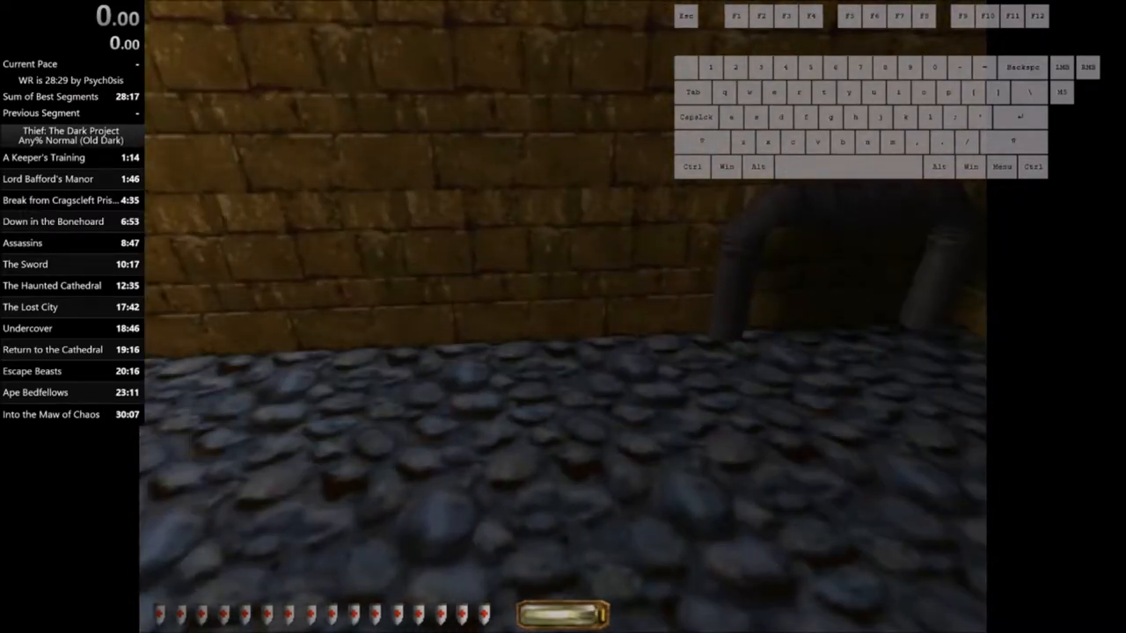
key("w")
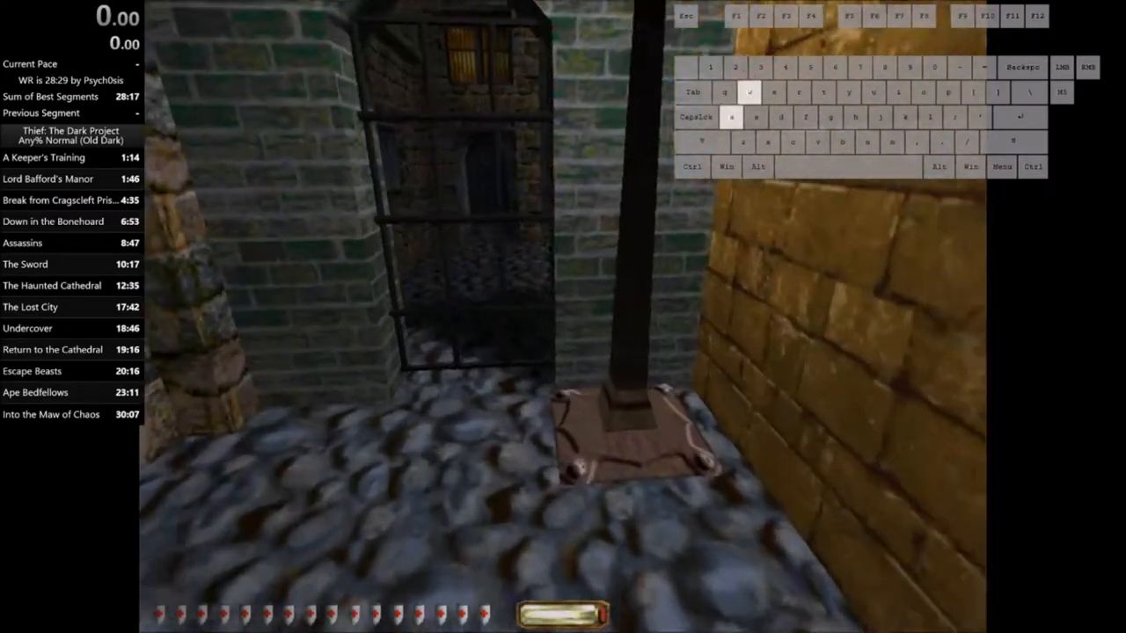
mouse_move(563, 316)
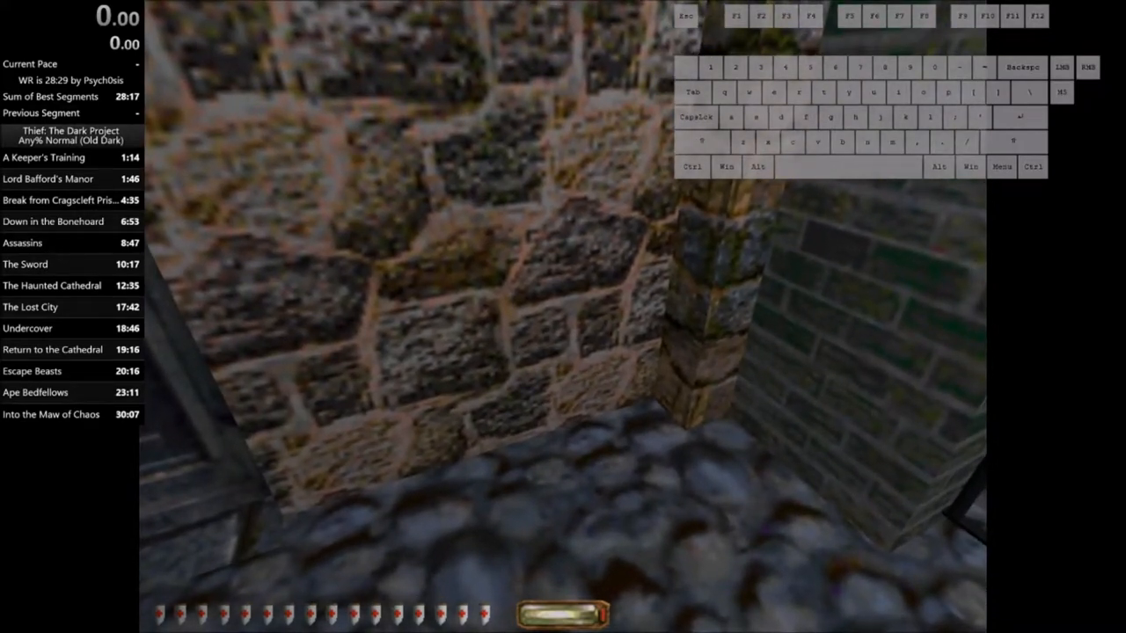
mouse_move(563, 316)
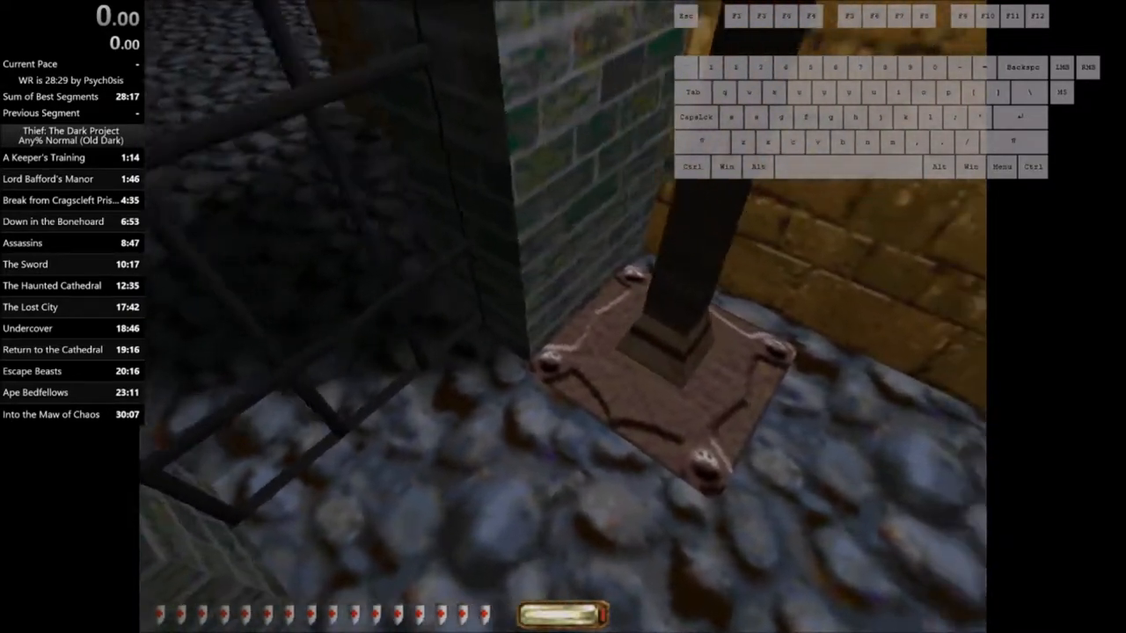
mouse_move(563, 317)
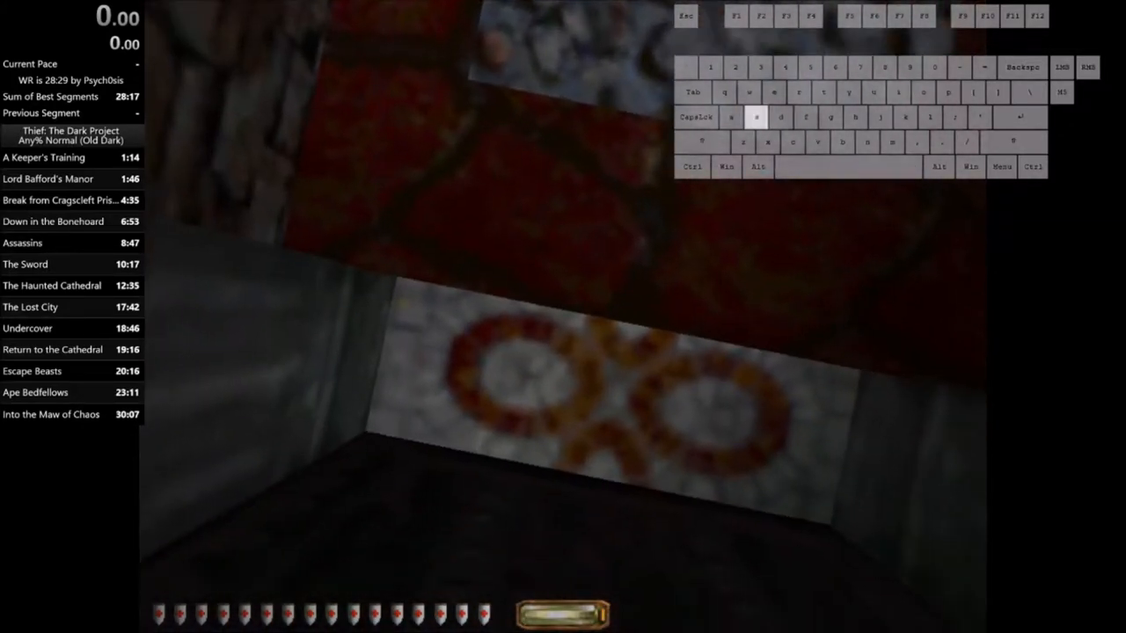
key("q")
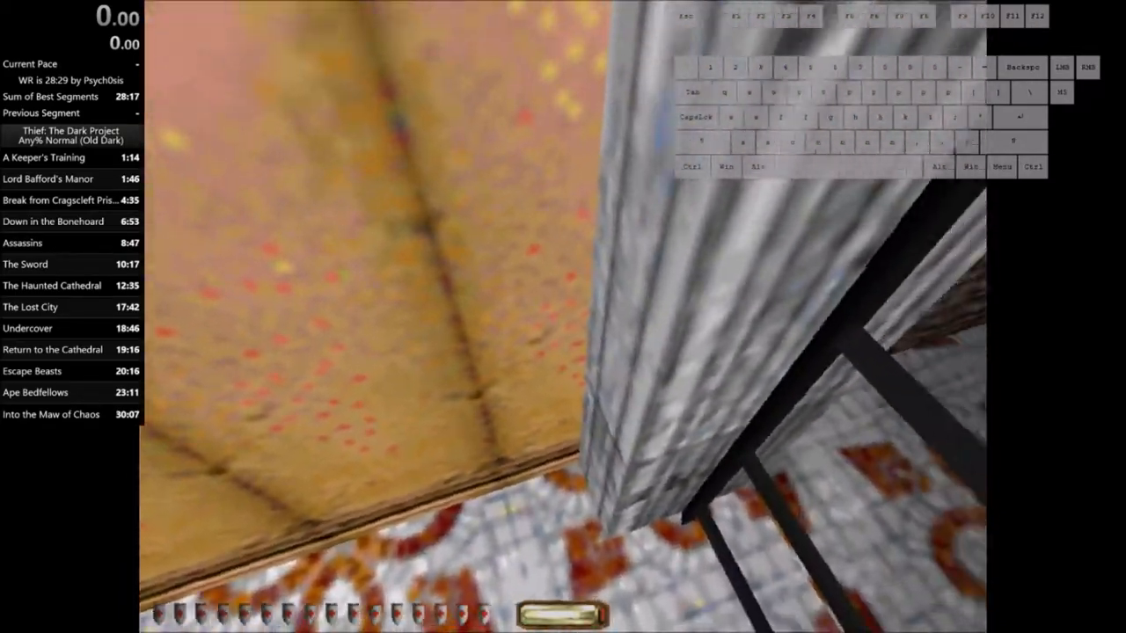
mouse_move(563, 317)
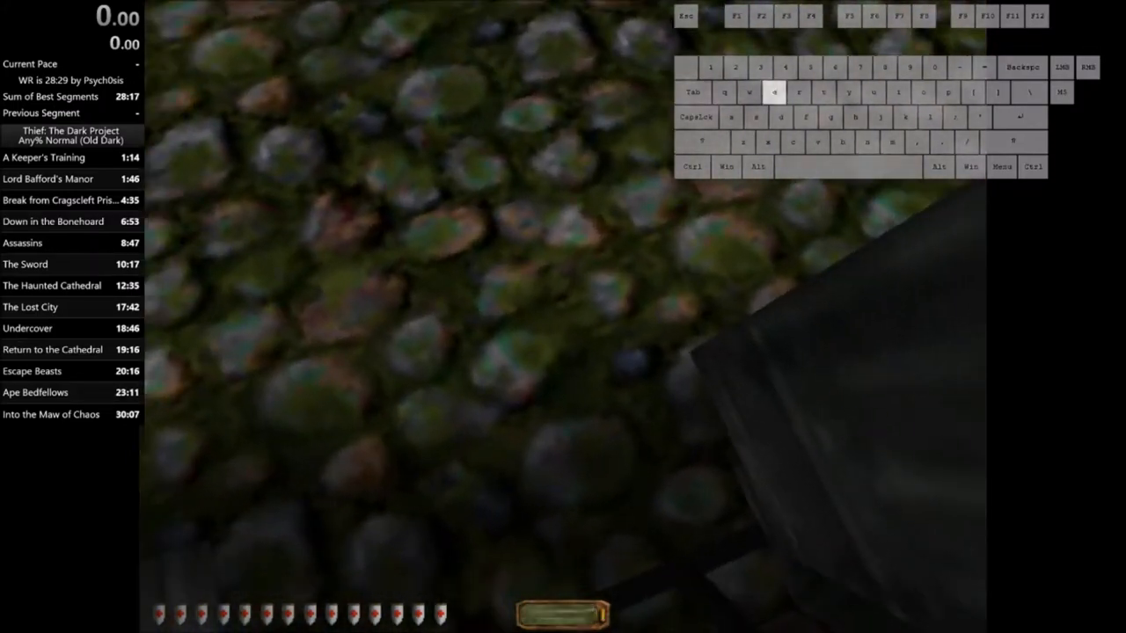
key("space")
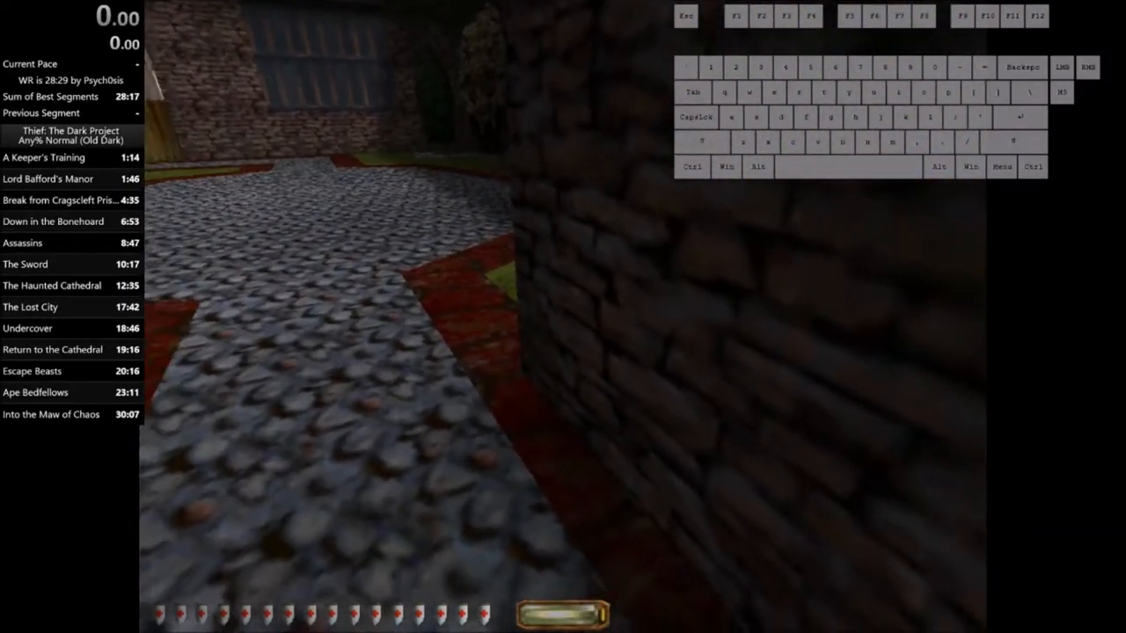
mouse_move(563, 317)
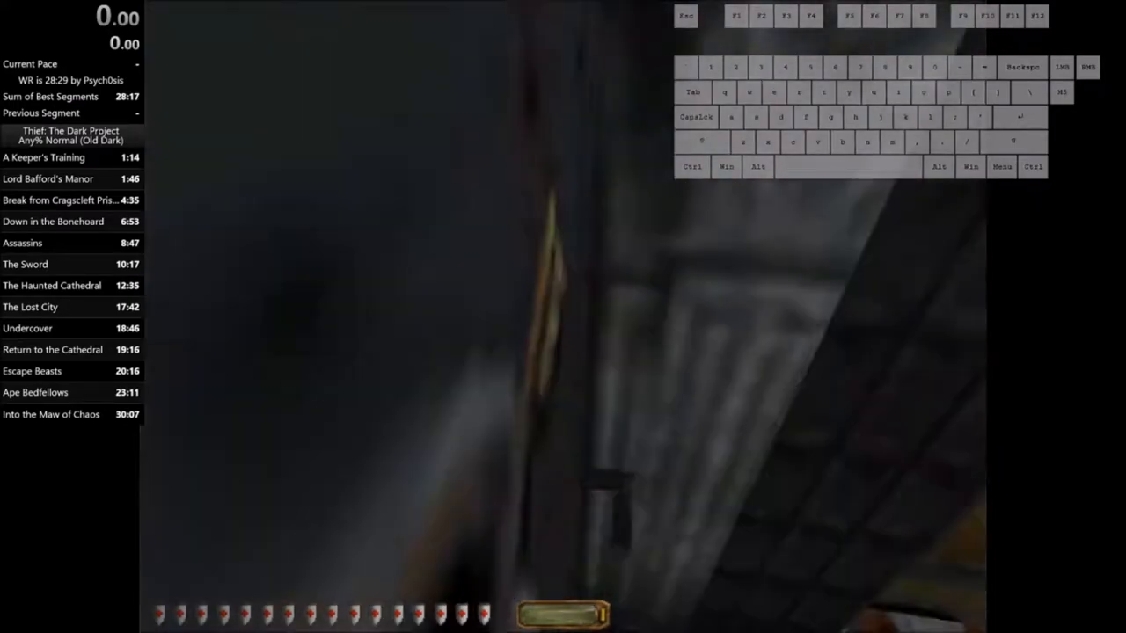